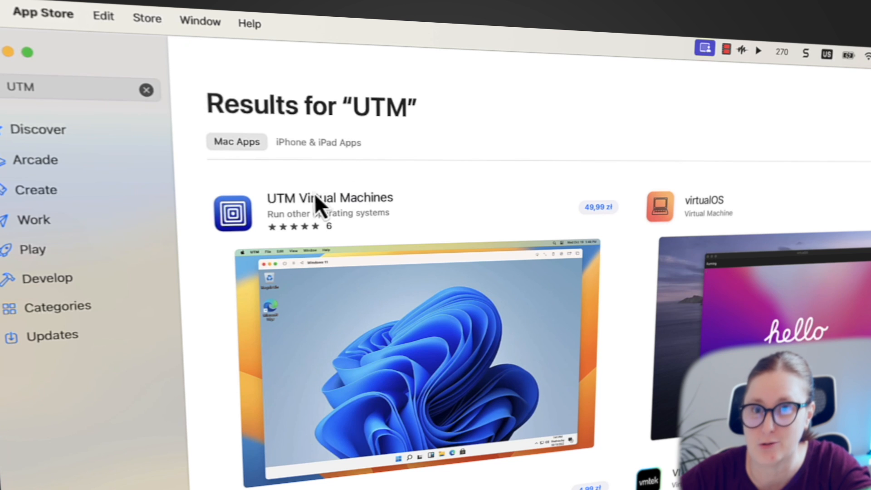
# Step: View the UTM Virtual Machines listing in the App Store search results
pyautogui.click(328, 198)
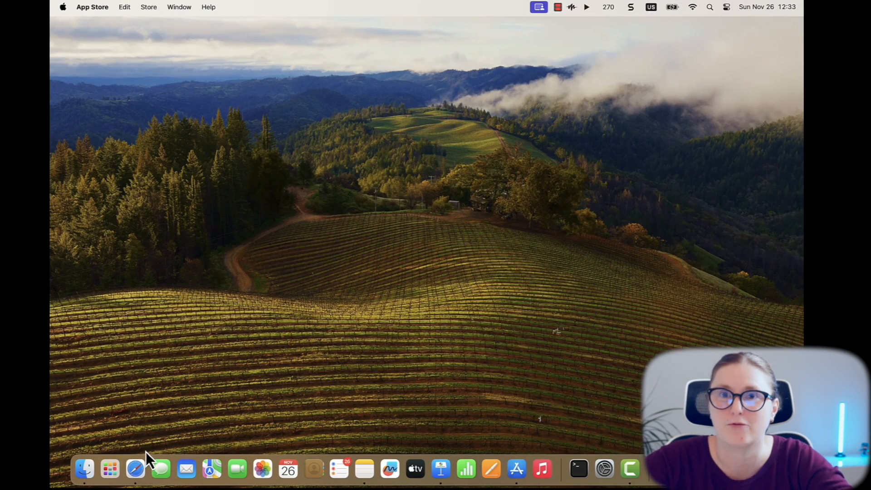
# Step: Download UTM.dmg from mac.getutm.app in Safari and watch its progress in Downloads
pyautogui.click(135, 468)
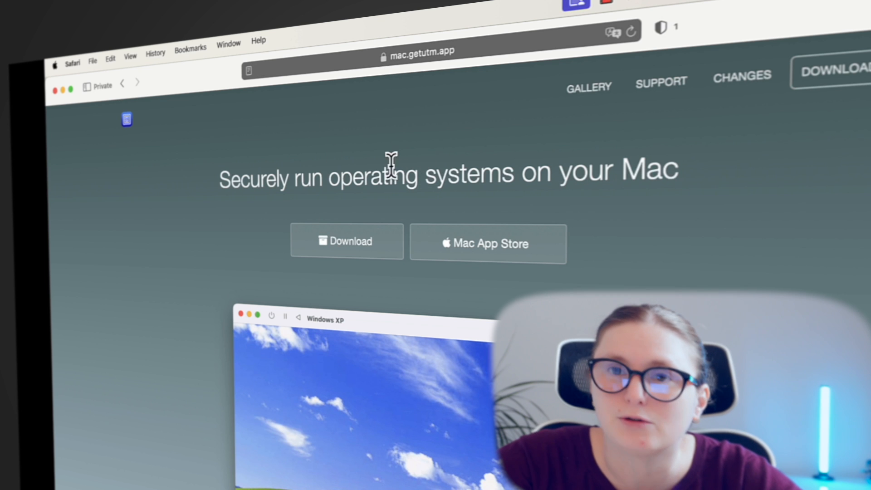
pyautogui.moveTo(406, 173)
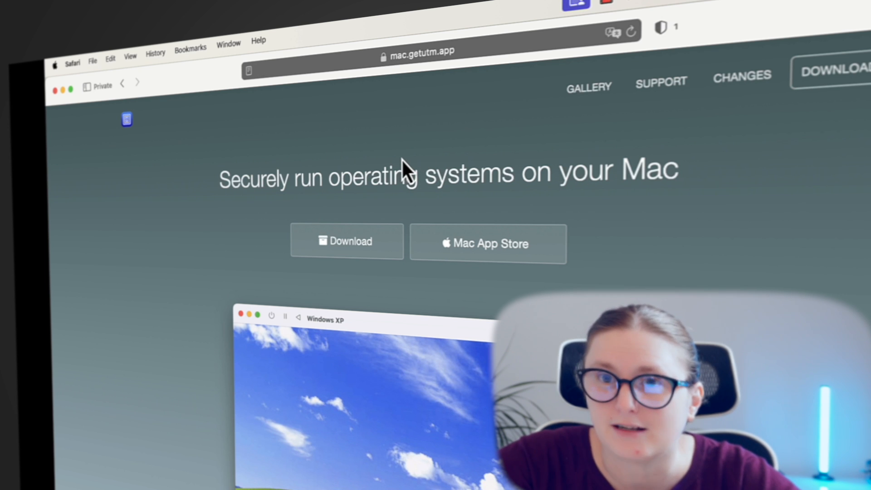
pyautogui.moveTo(347, 241)
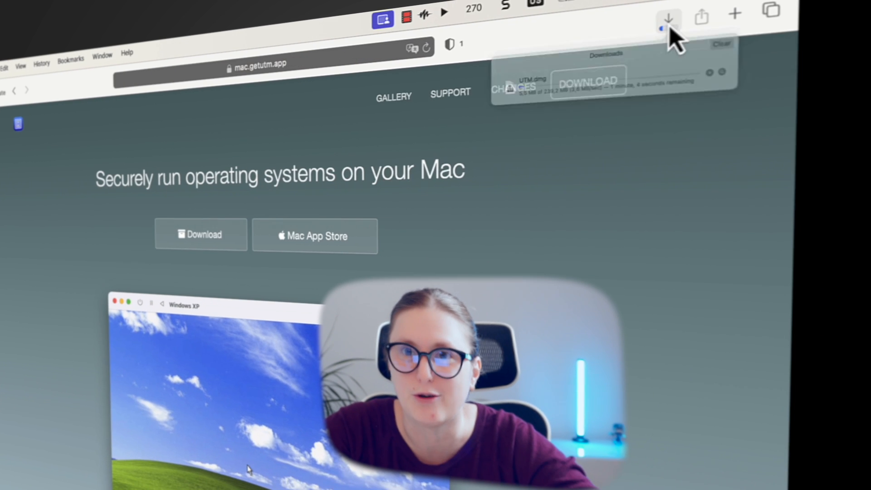
pyautogui.click(669, 18)
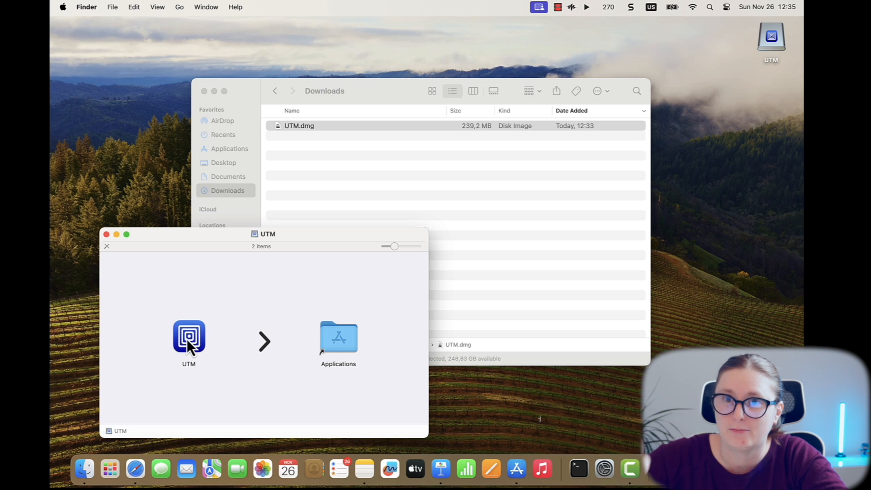
# Step: Select the UTM app in the mounted disk image and bring up its options
pyautogui.click(188, 338)
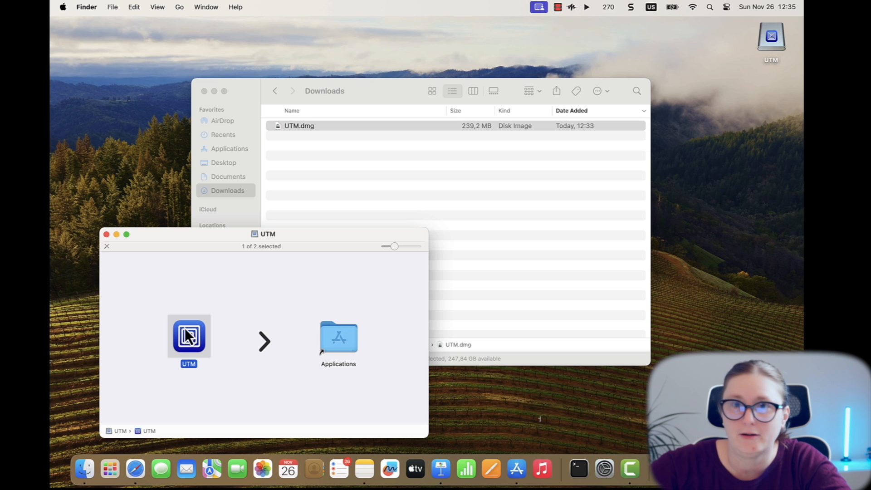
pyautogui.rightClick(299, 125)
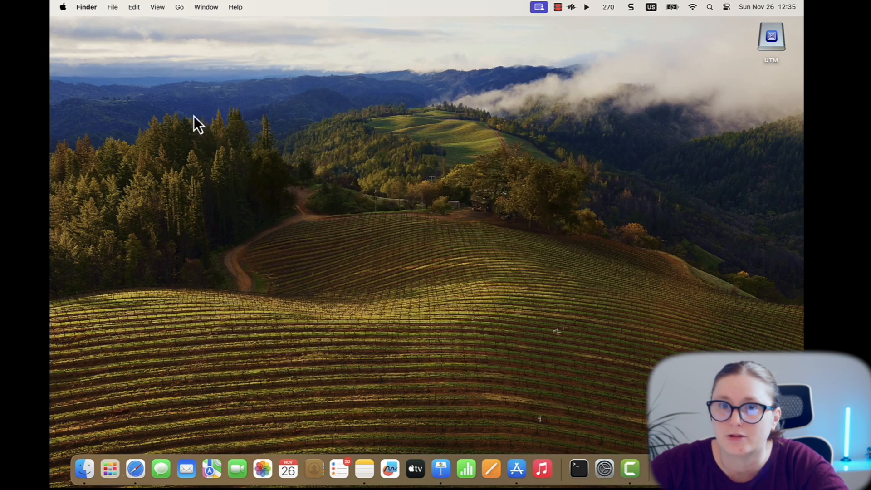
# Step: Launch UTM from Launchpad and allow the Internet-downloaded app to open
pyautogui.click(110, 470)
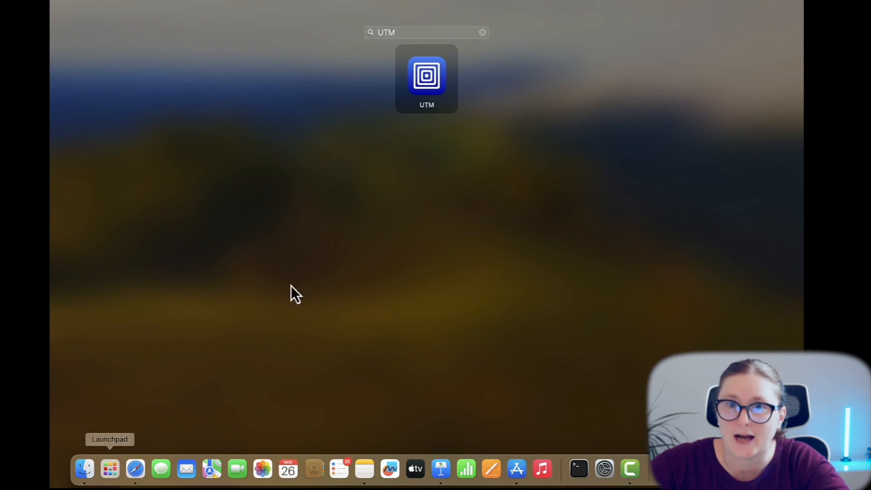
pyautogui.click(427, 75)
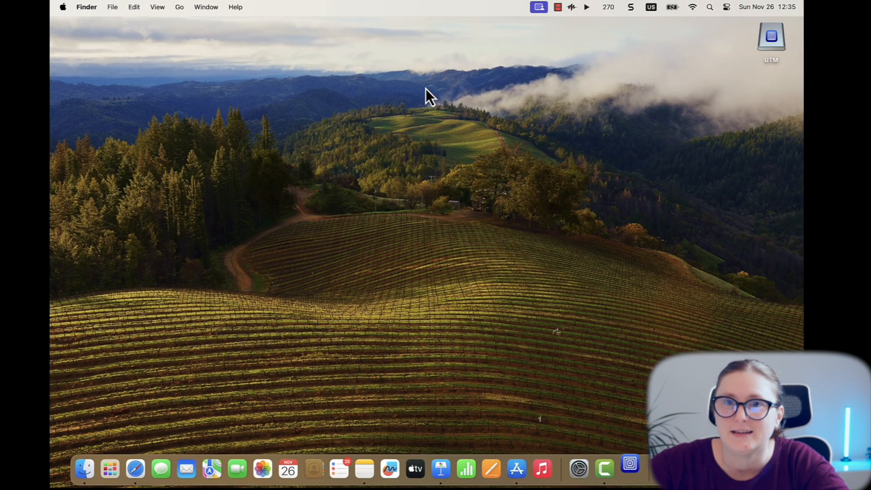
pyautogui.doubleClick(771, 35)
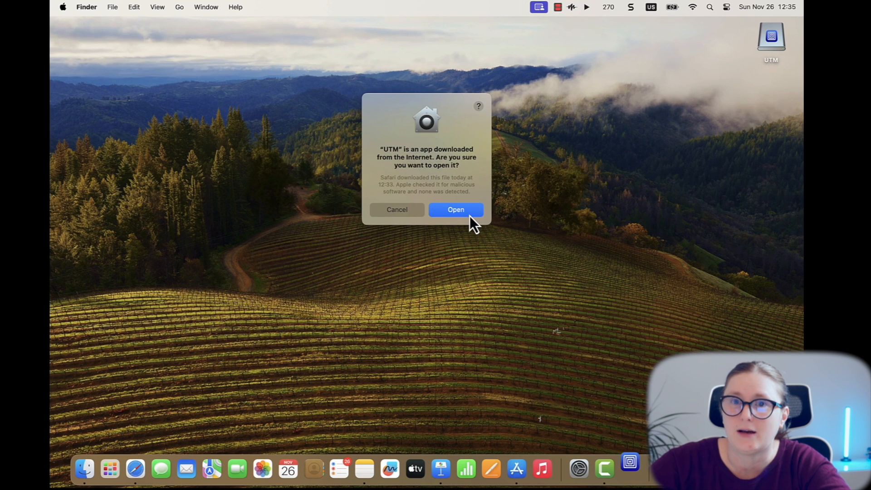
pyautogui.click(455, 210)
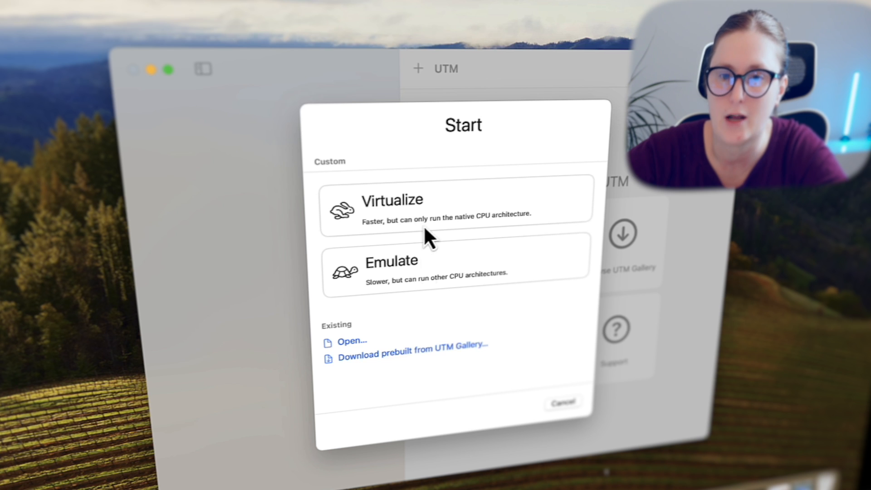
# Step: Choose Virtualize for the new machine in UTM's Start dialog
pyautogui.click(456, 210)
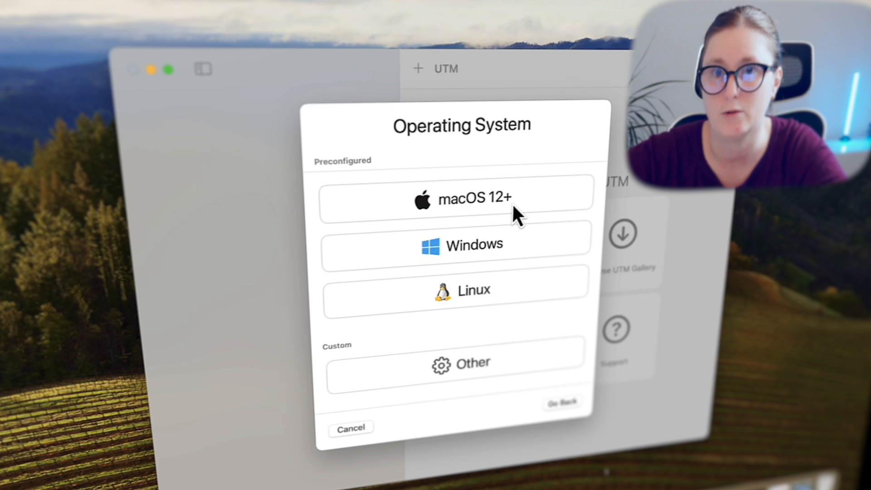
# Step: Pick macOS 12+ as the preconfigured guest operating system
pyautogui.click(456, 198)
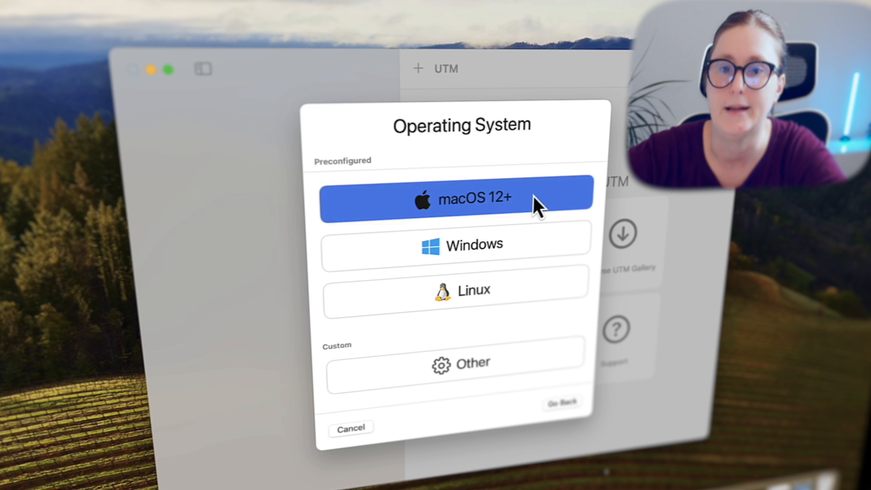
pyautogui.click(456, 200)
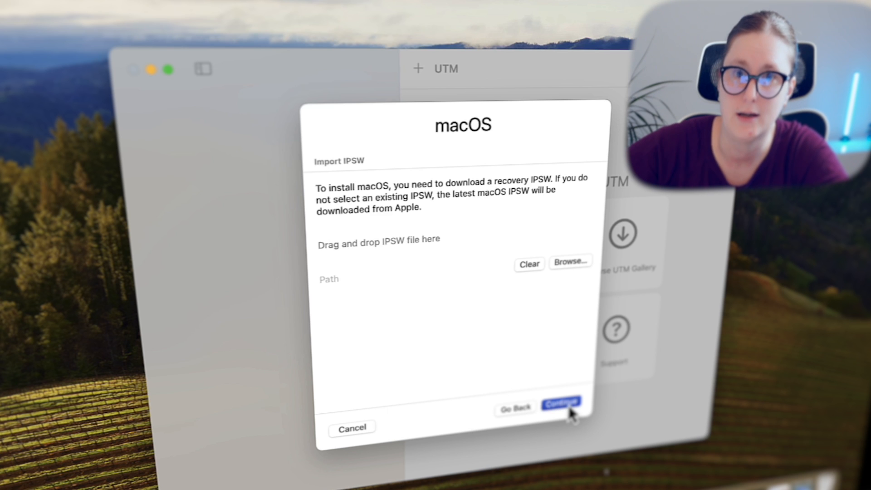
# Step: Accept the latest macOS recovery image and raise VM memory to 6144 MB with default cores
pyautogui.click(561, 403)
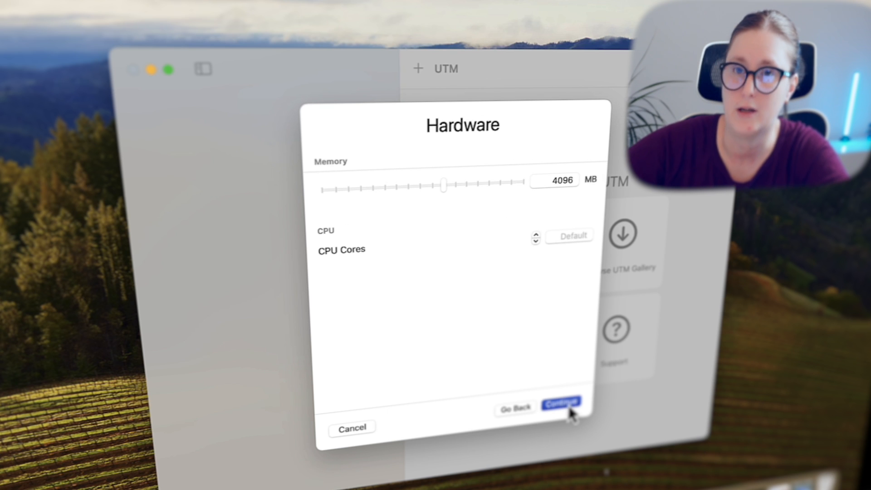
pyautogui.moveTo(443, 187); pyautogui.dragTo(456, 183)
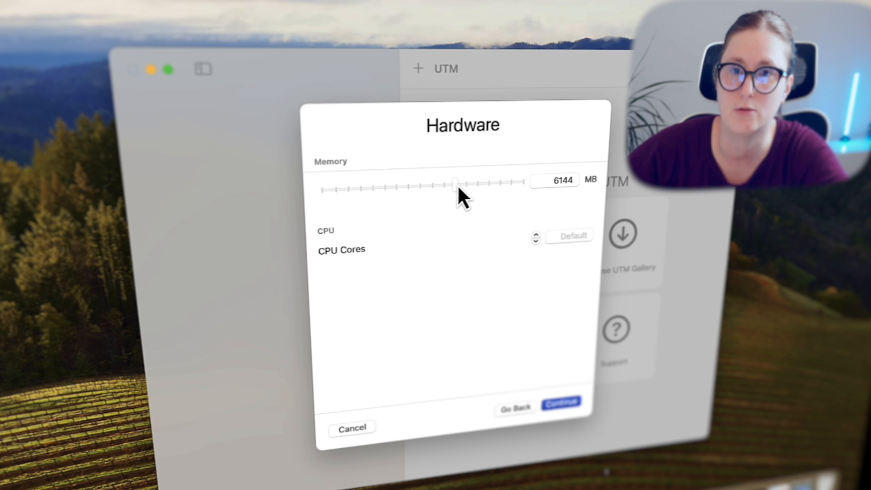
pyautogui.moveTo(575, 425)
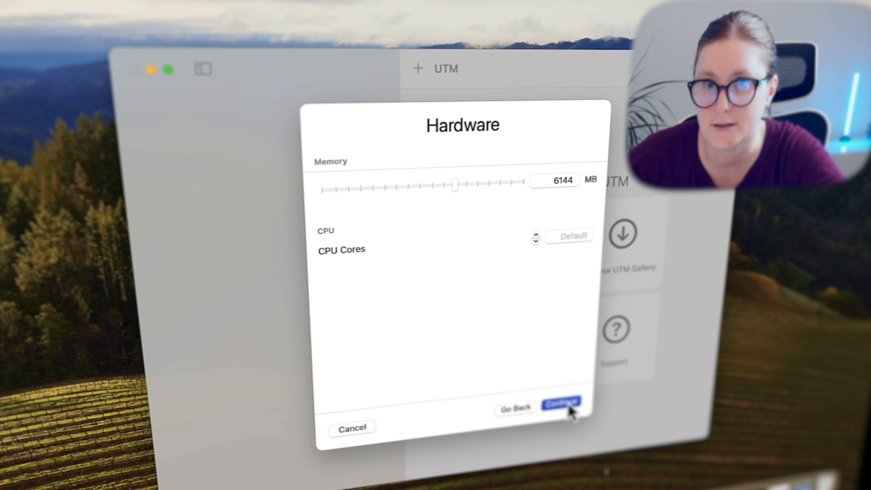
pyautogui.click(561, 403)
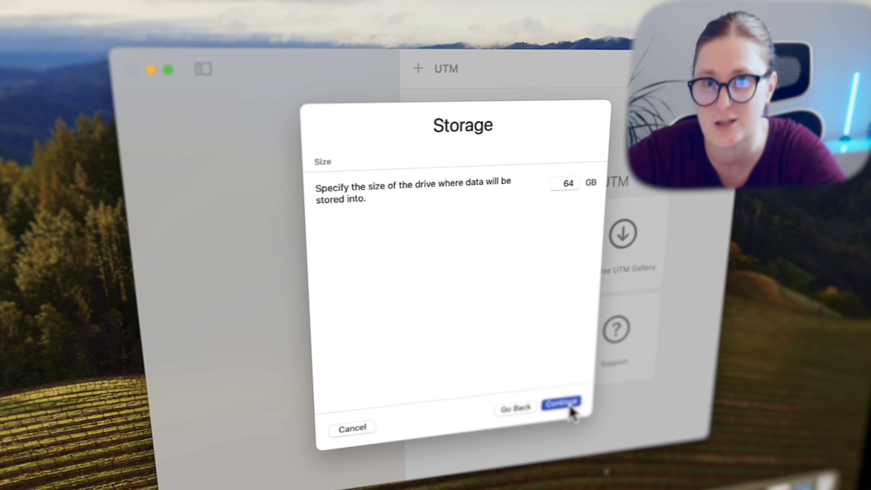
# Step: Keep the 64 GB drive size and save the new 'macOS VM' summary
pyautogui.click(561, 404)
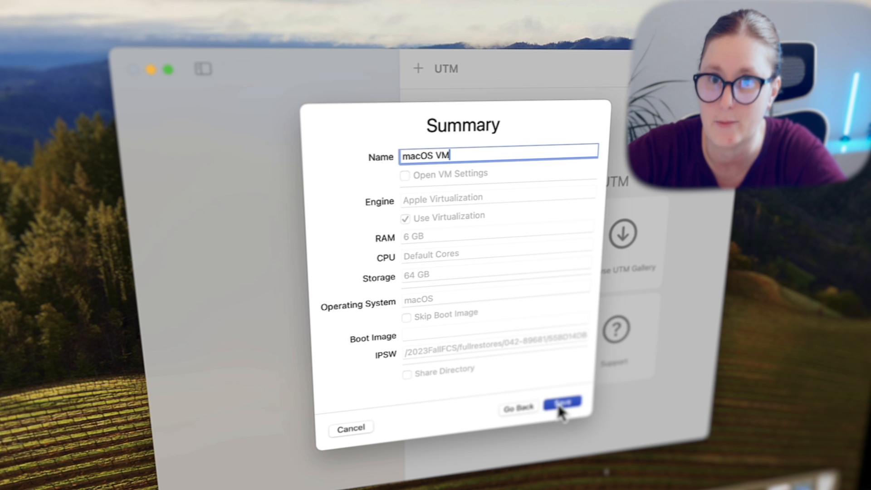
pyautogui.click(561, 403)
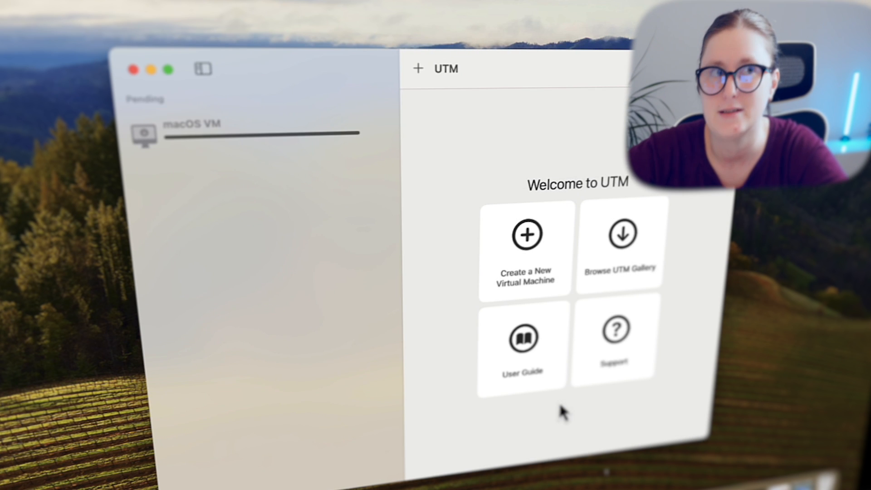
pyautogui.moveTo(316, 158)
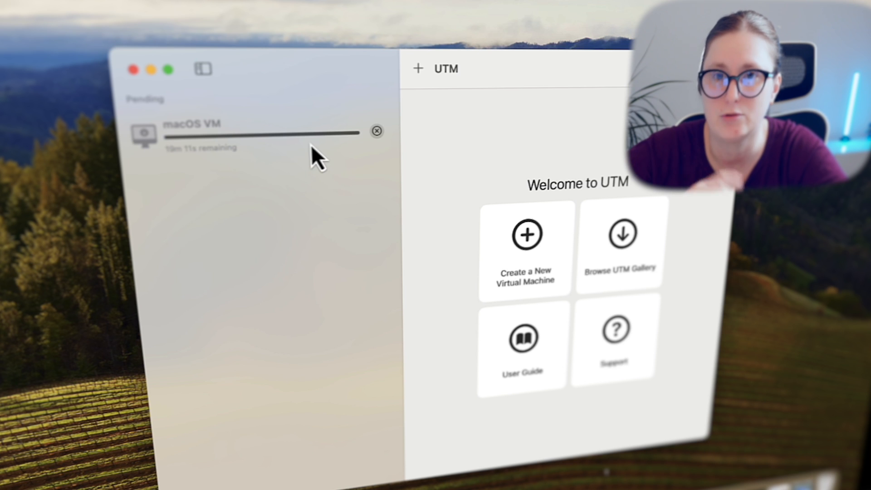
pyautogui.moveTo(189, 156)
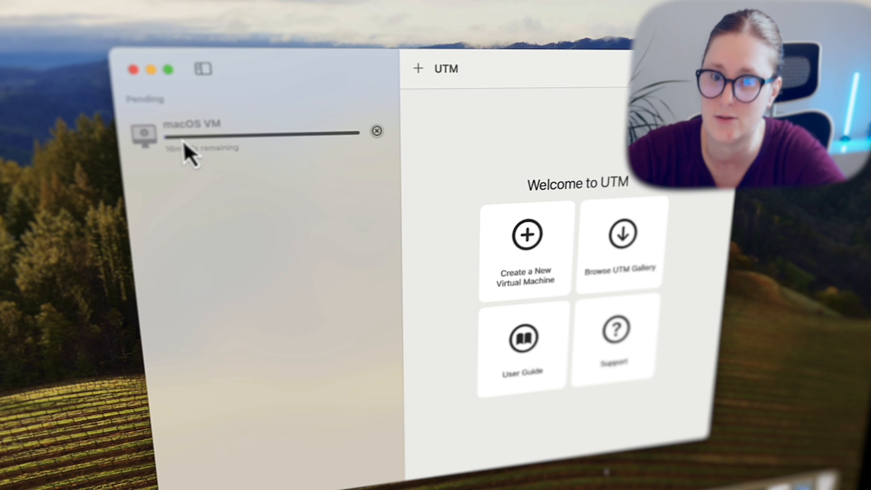
pyautogui.moveTo(215, 139)
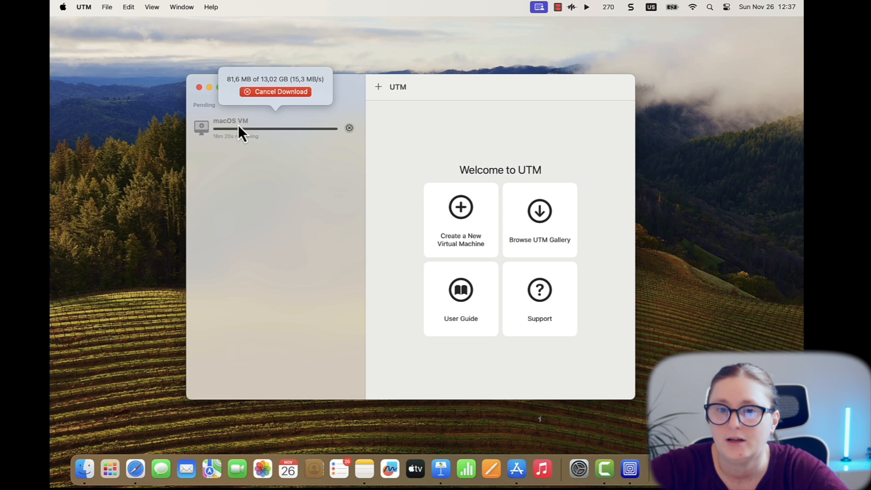
pyautogui.moveTo(247, 142)
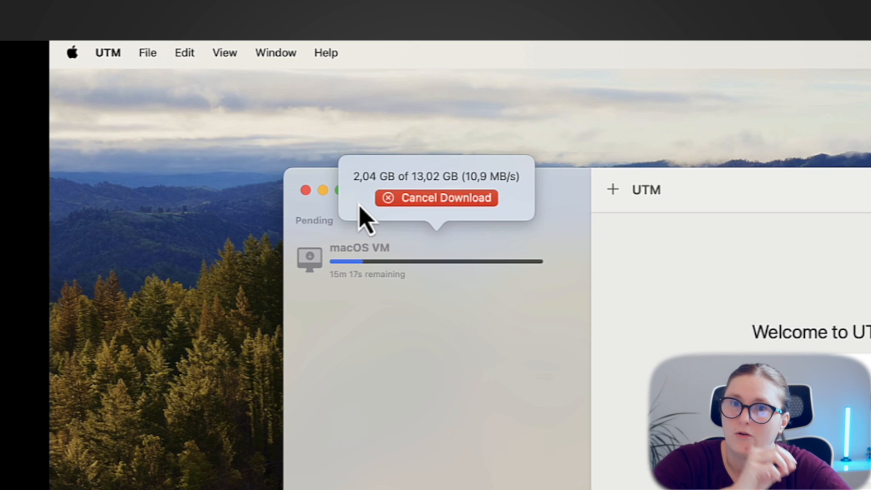
pyautogui.moveTo(531, 217)
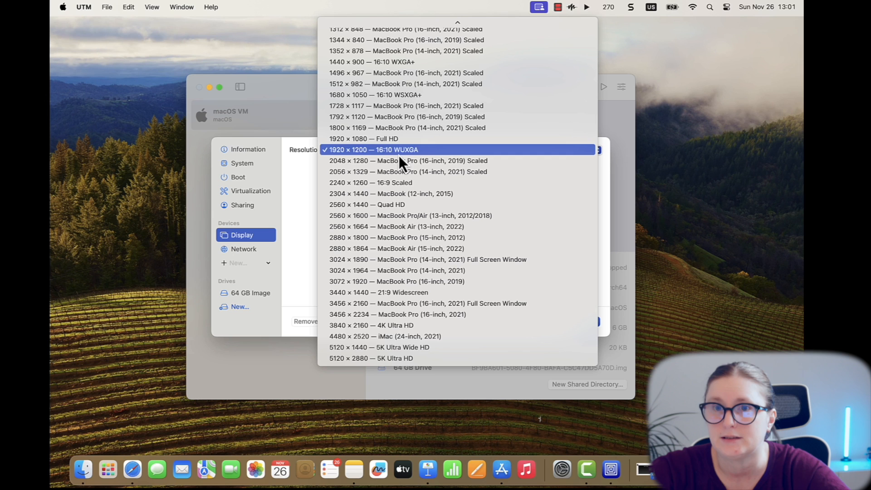
pyautogui.moveTo(437, 138)
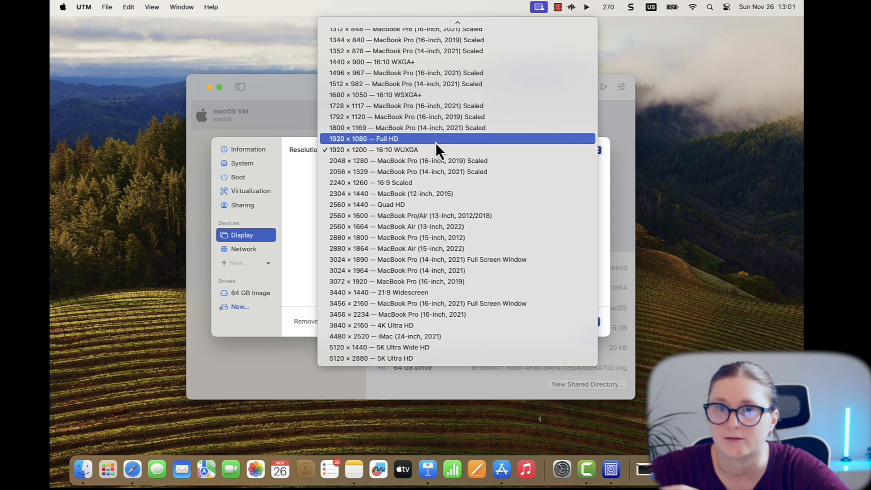
# Step: Keep the 1920×1200 display, review network, information and drive pages, and save the VM settings
pyautogui.click(372, 150)
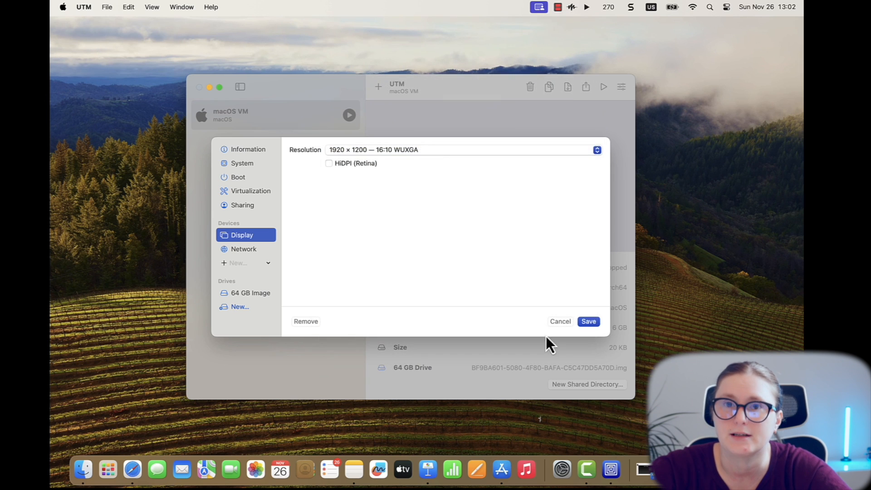
pyautogui.click(243, 249)
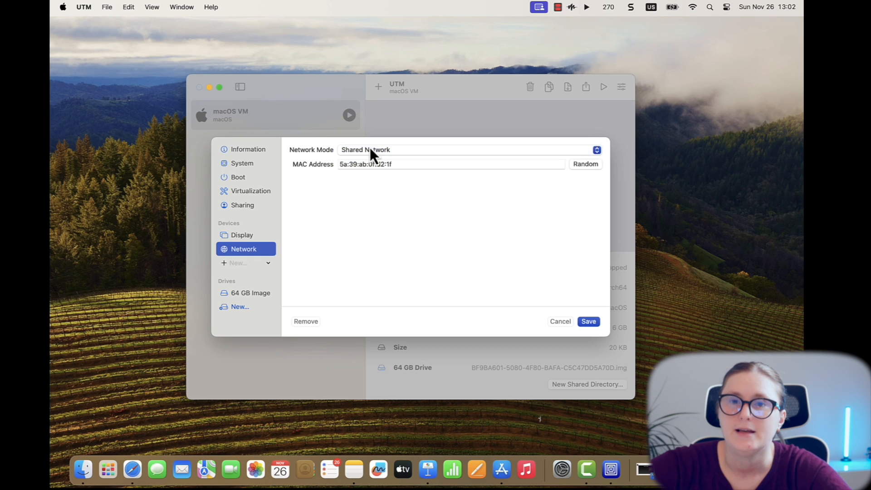
pyautogui.click(246, 149)
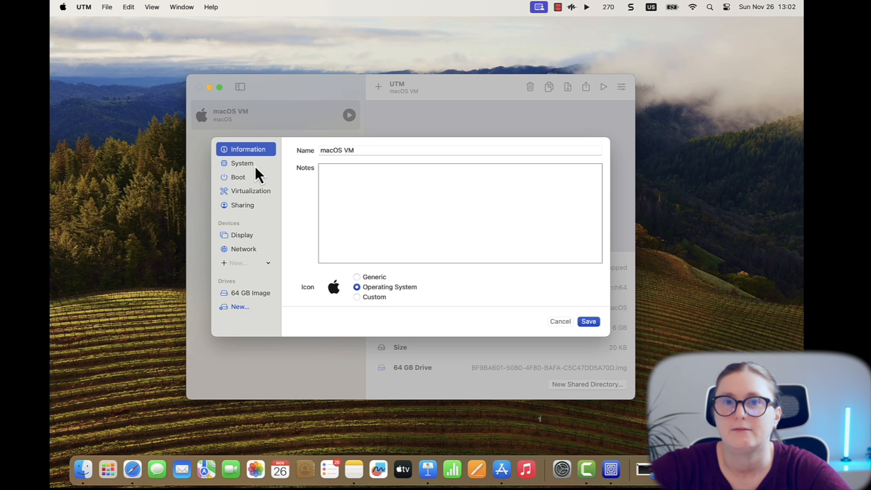
pyautogui.click(250, 191)
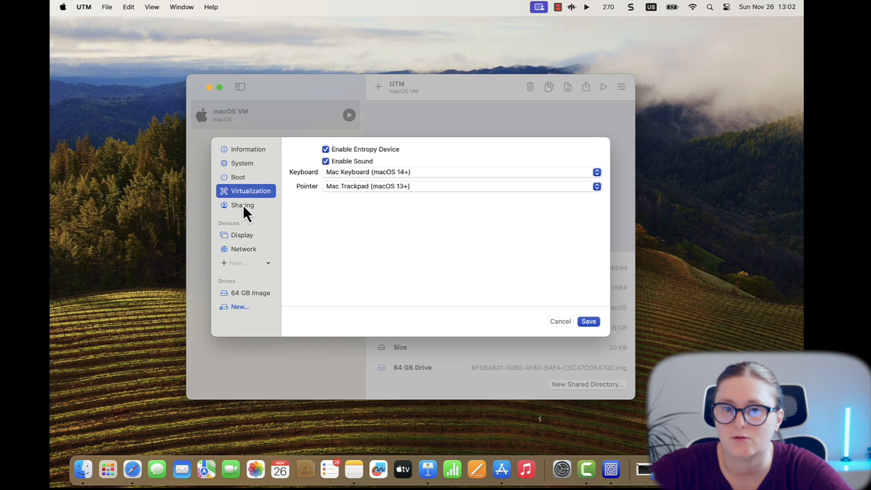
pyautogui.click(250, 293)
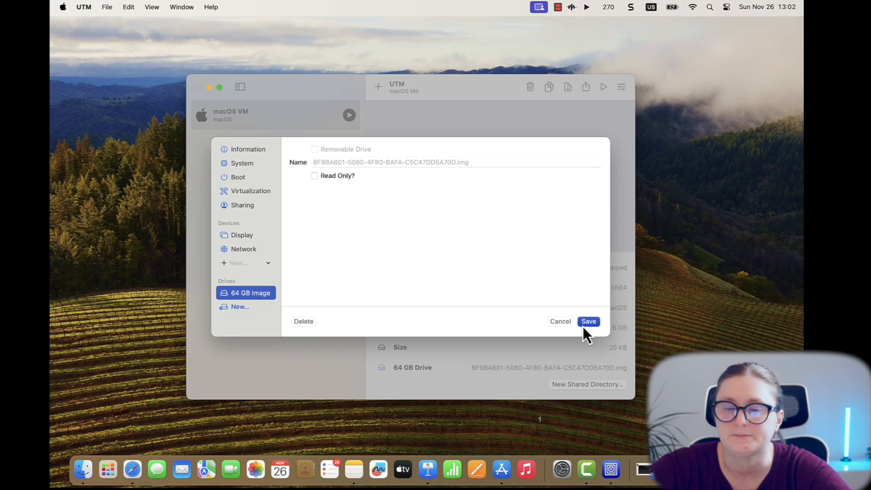
pyautogui.click(589, 322)
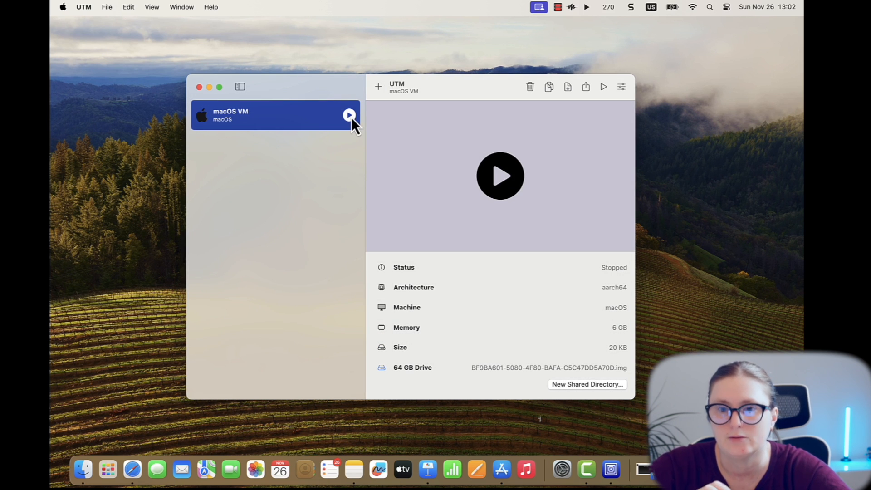
# Step: Start the macOS VM and confirm installing macOS until the hello screen appears
pyautogui.click(348, 115)
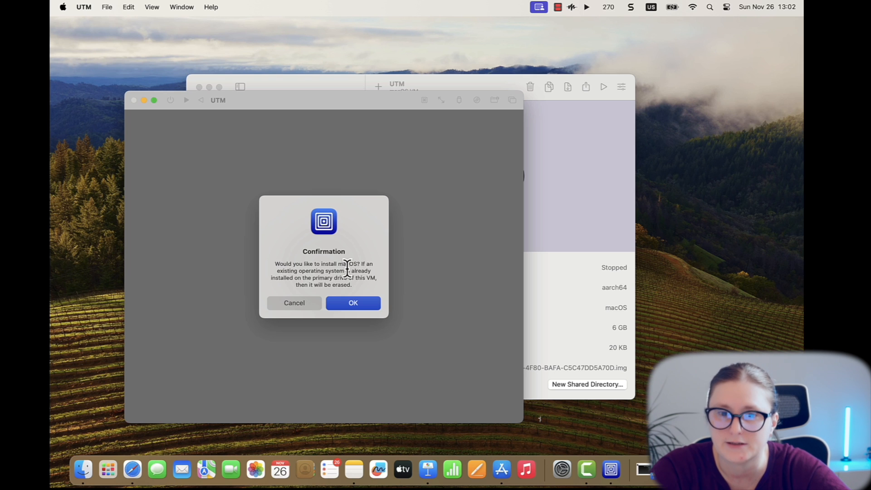
pyautogui.click(353, 303)
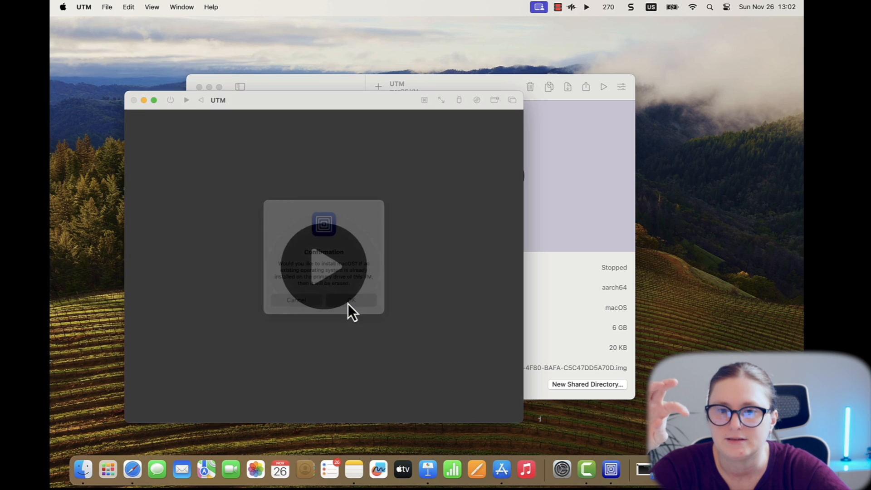
pyautogui.click(350, 301)
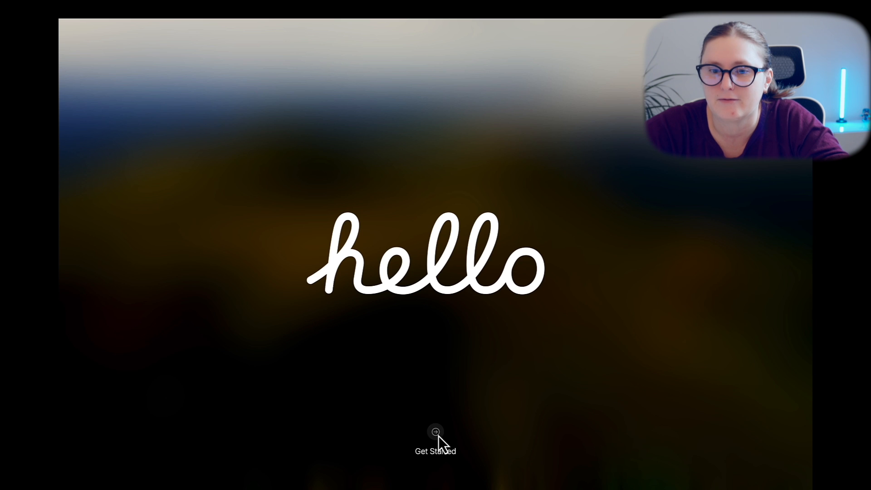
# Step: Start macOS setup with English as the language and Poland as the region
pyautogui.click(435, 434)
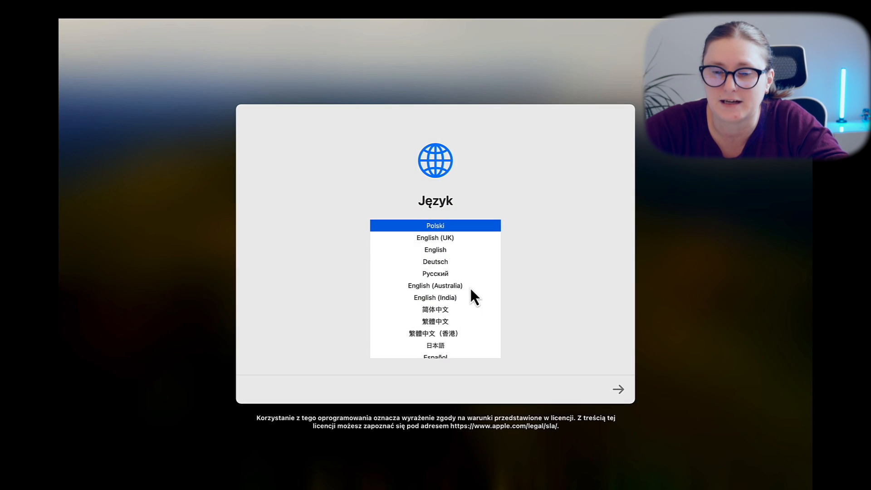
pyautogui.click(435, 249)
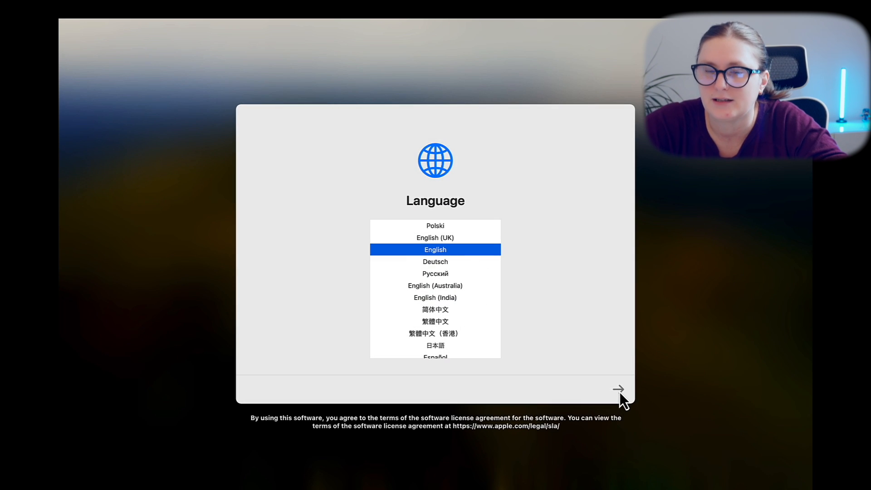
pyautogui.click(617, 389)
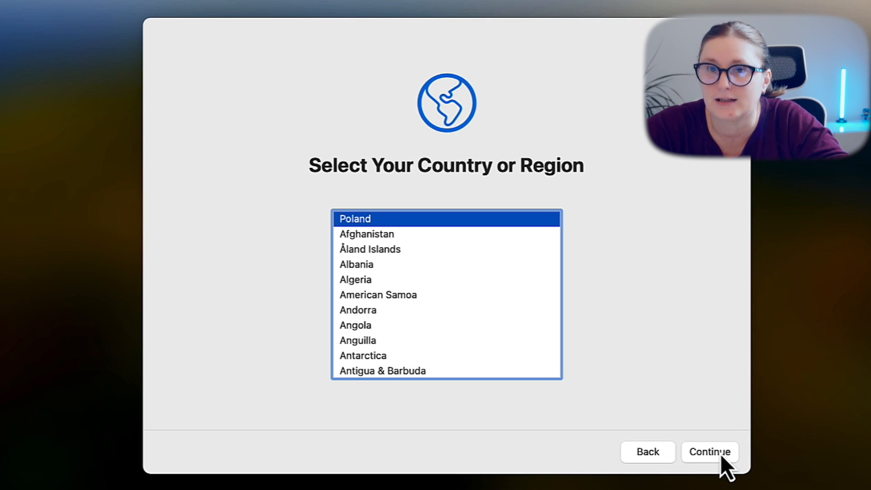
pyautogui.click(710, 452)
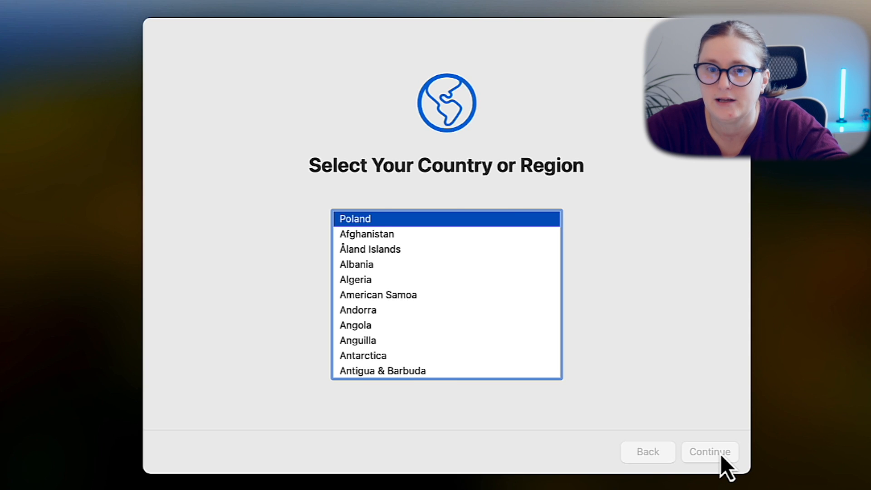
pyautogui.click(710, 452)
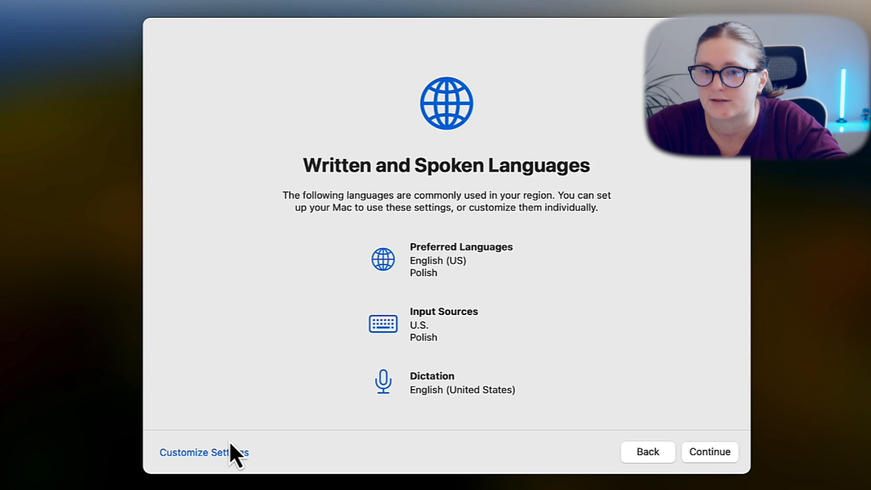
# Step: Add Slovak to the preferred languages via Customize Settings
pyautogui.click(204, 453)
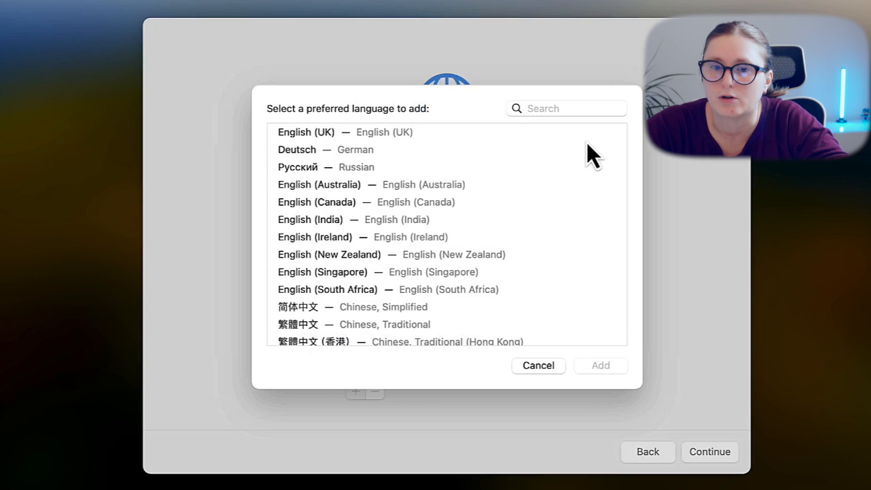
pyautogui.write('Slovak')
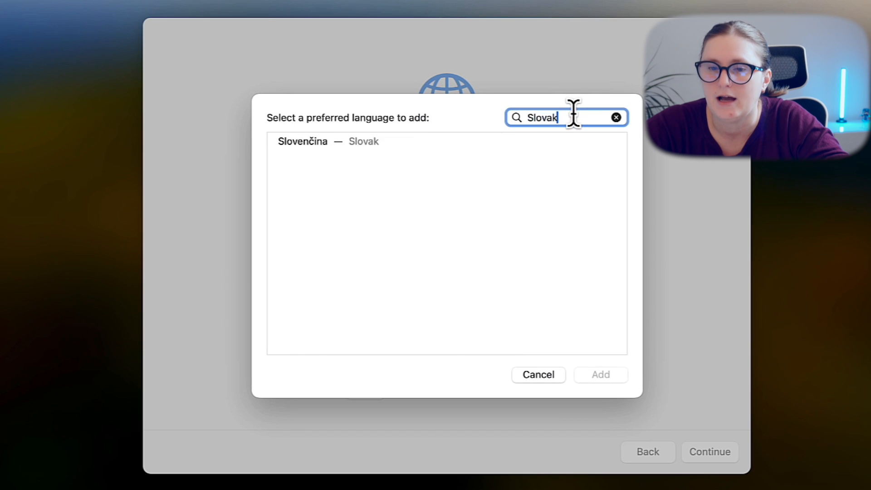
pyautogui.click(600, 375)
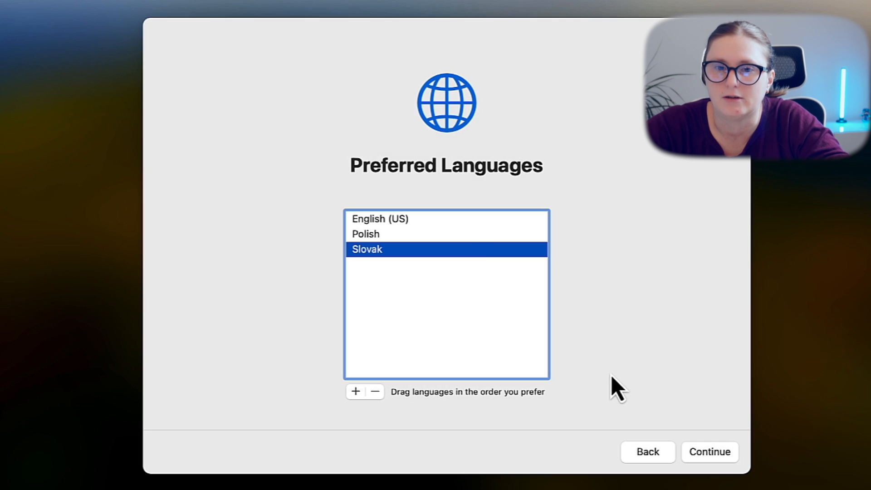
pyautogui.click(710, 453)
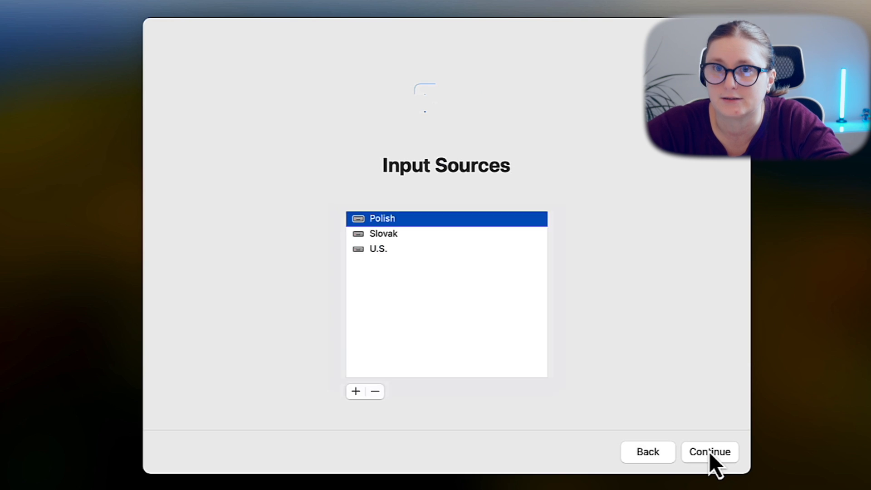
# Step: Keep the U.S. keyboard input source and English (United States) for dictation
pyautogui.click(377, 249)
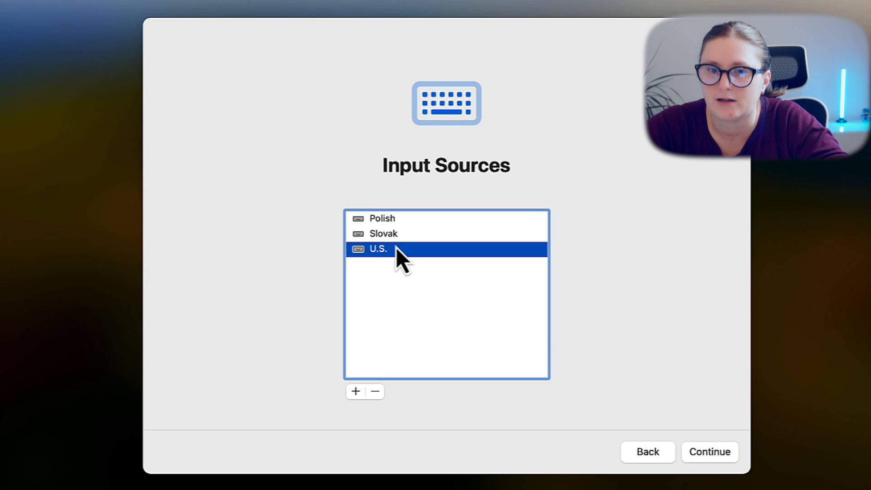
pyautogui.click(710, 452)
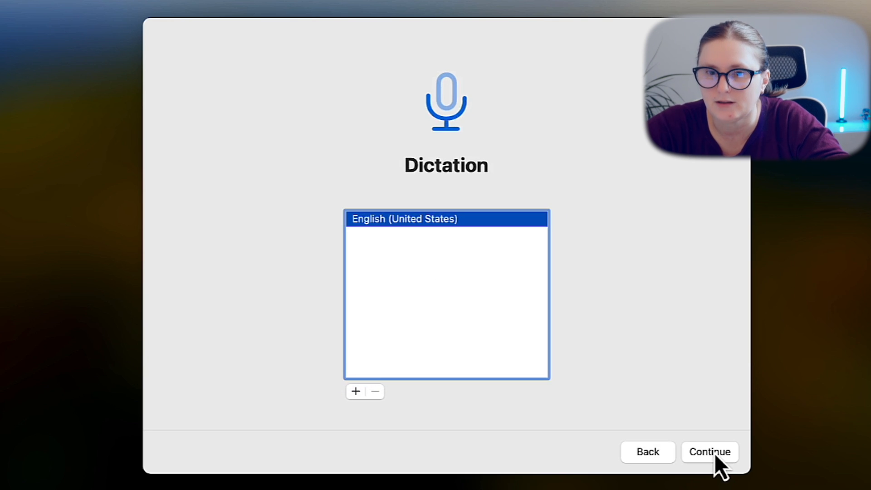
pyautogui.click(710, 451)
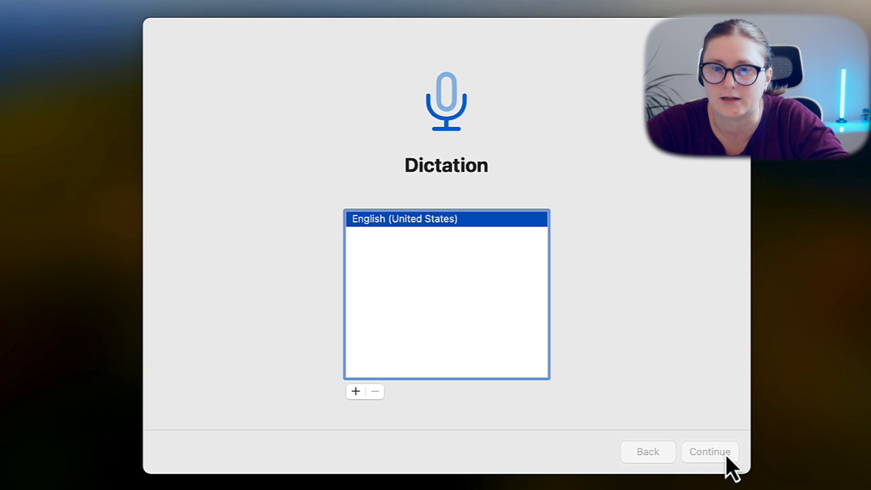
pyautogui.click(710, 452)
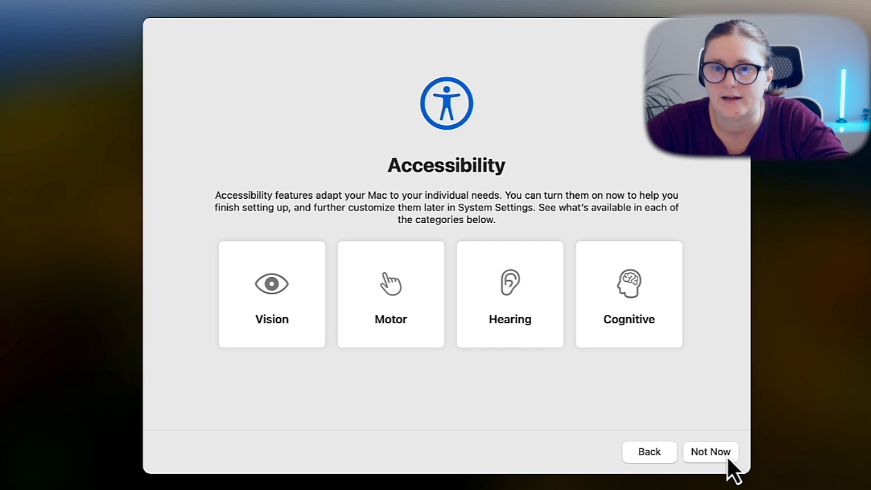
# Step: Skip Accessibility, Migration Assistant and the Apple ID sign-in
pyautogui.click(709, 452)
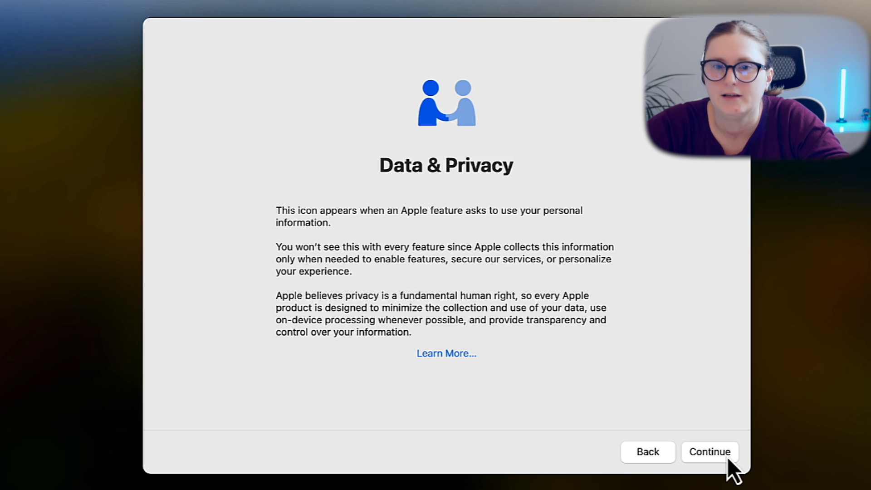
pyautogui.click(710, 452)
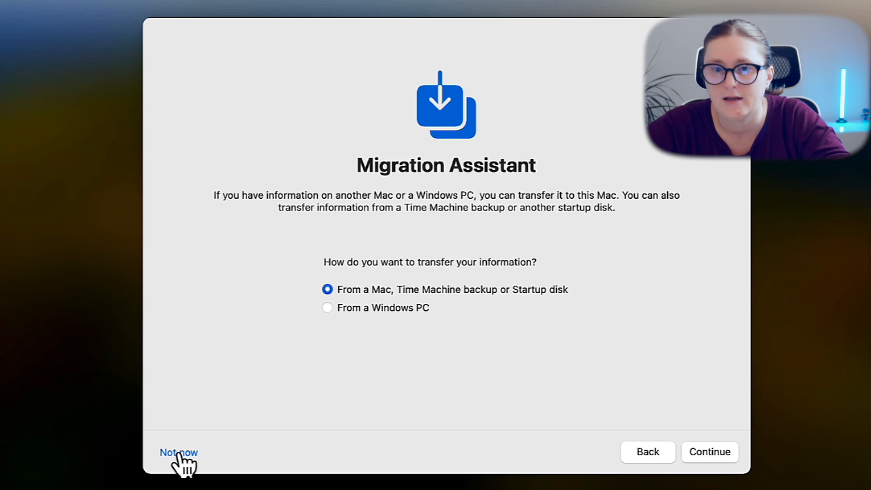
pyautogui.click(178, 452)
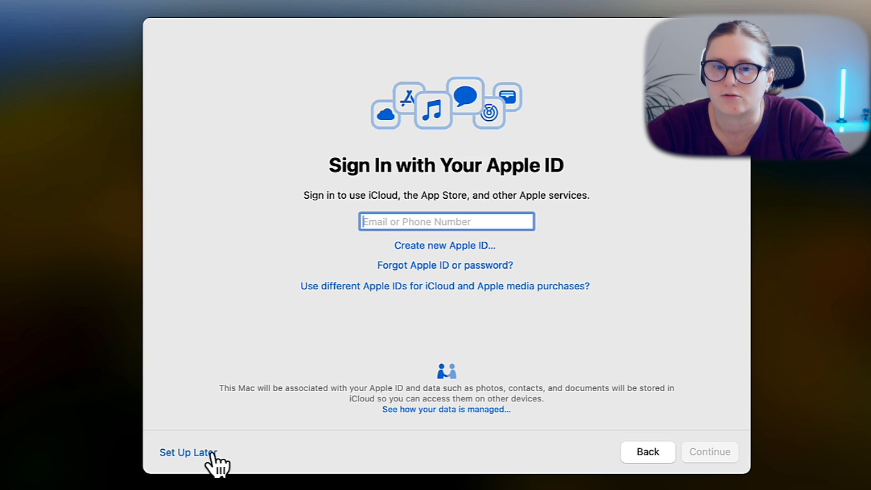
pyautogui.click(187, 452)
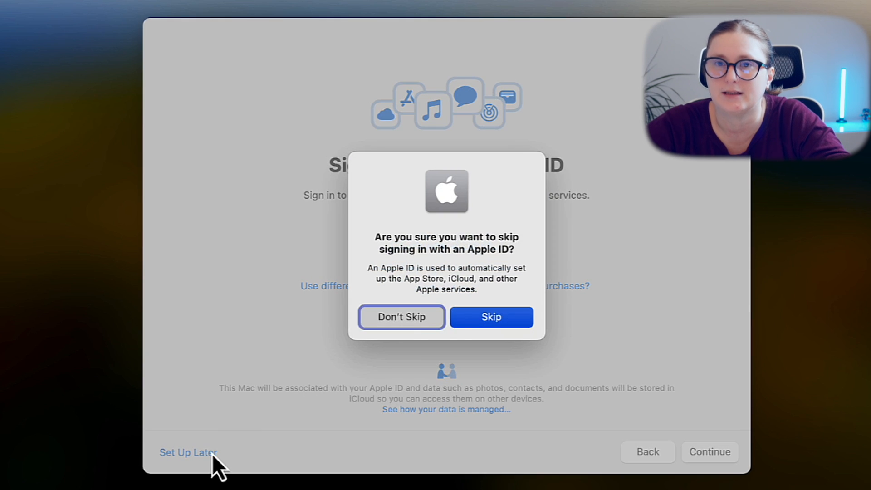
pyautogui.click(490, 317)
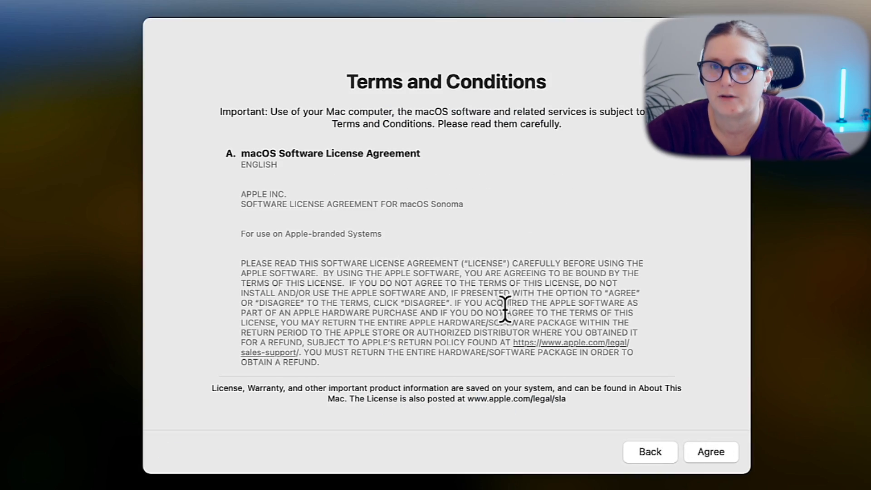
# Step: Scroll through the Terms and Conditions and agree to the macOS licence
pyautogui.scroll(-3)
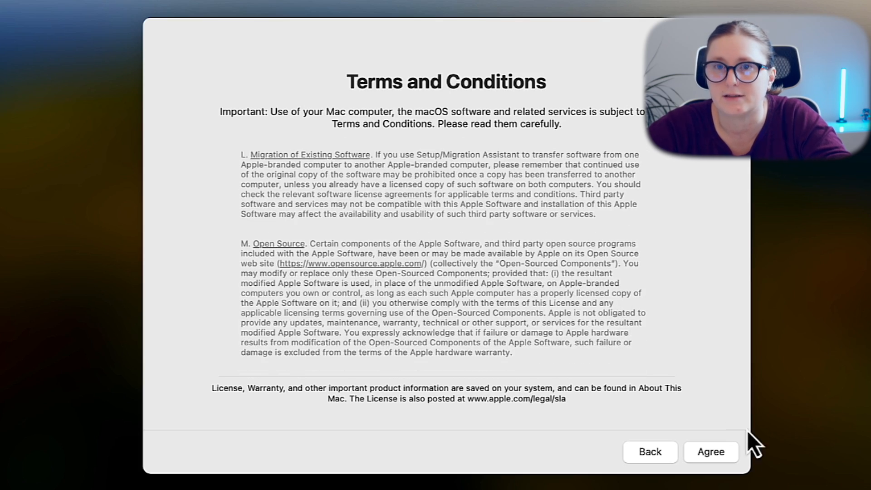
pyautogui.click(710, 452)
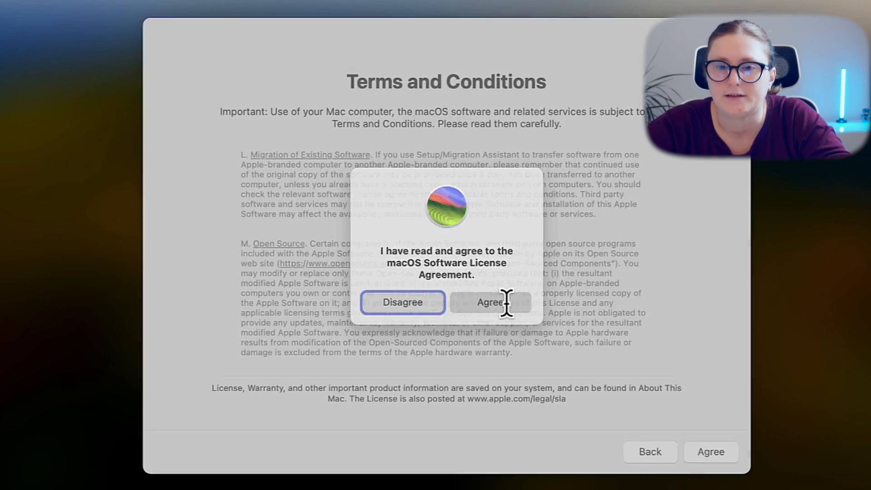
pyautogui.click(489, 302)
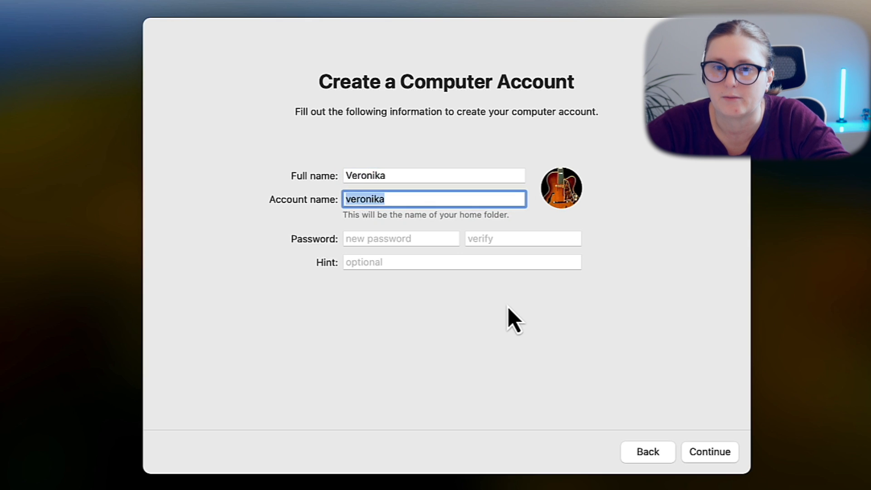
# Step: Create the computer account with a password and the lion Memoji picture
pyautogui.write('••••')
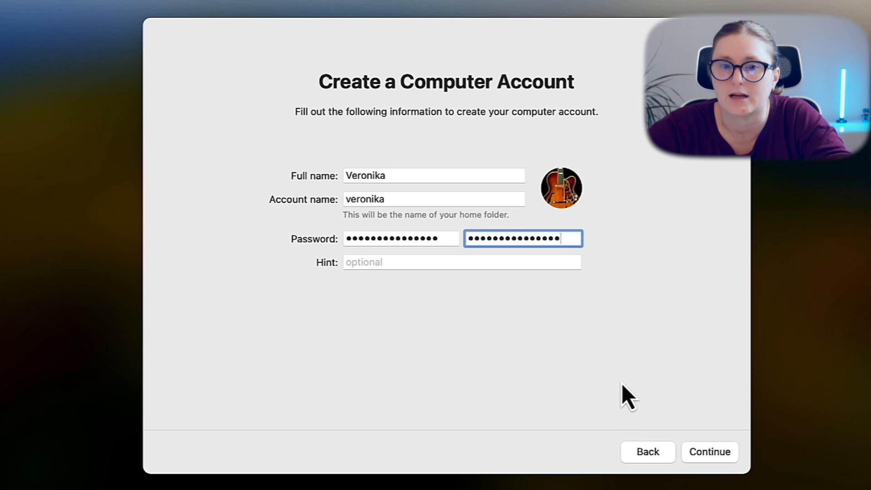
pyautogui.click(560, 187)
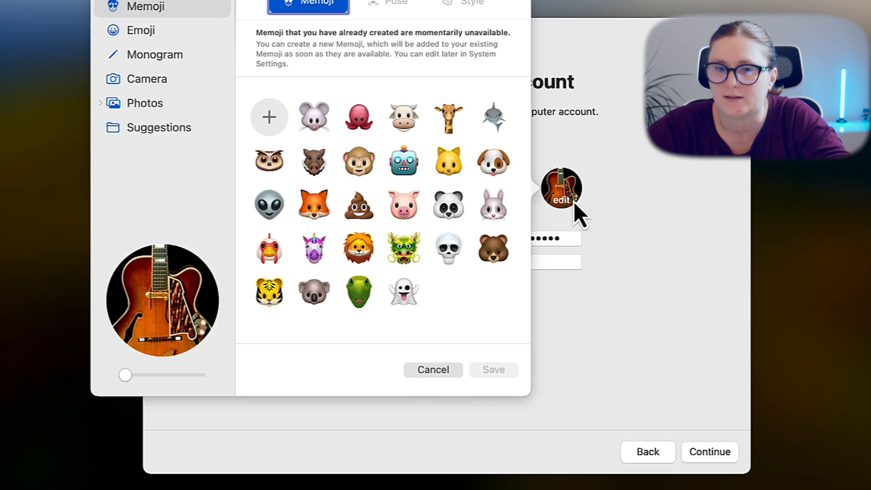
pyautogui.moveTo(497, 242)
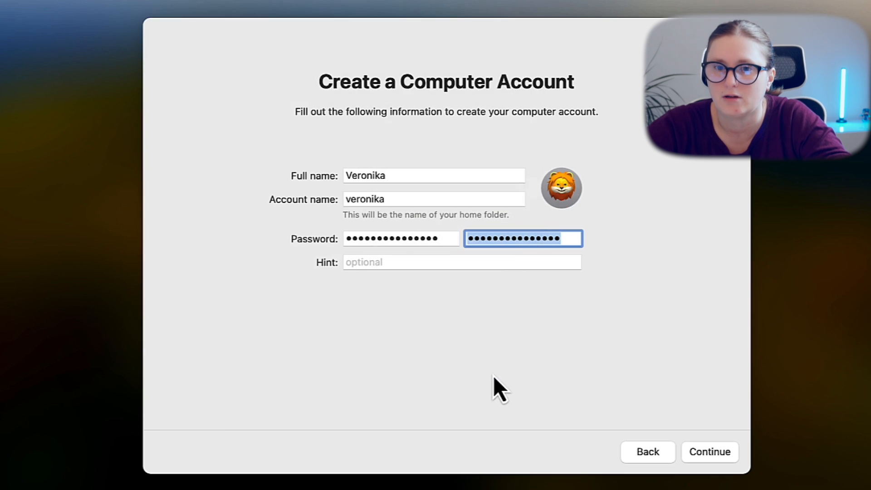
pyautogui.click(710, 452)
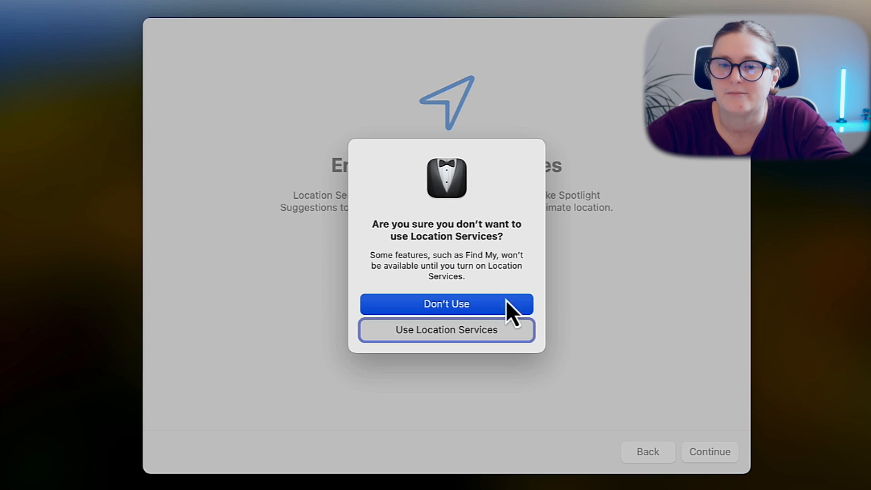
# Step: Decline Location Services, set Warsaw - Poland as closest city, leave analytics sharing off
pyautogui.click(446, 305)
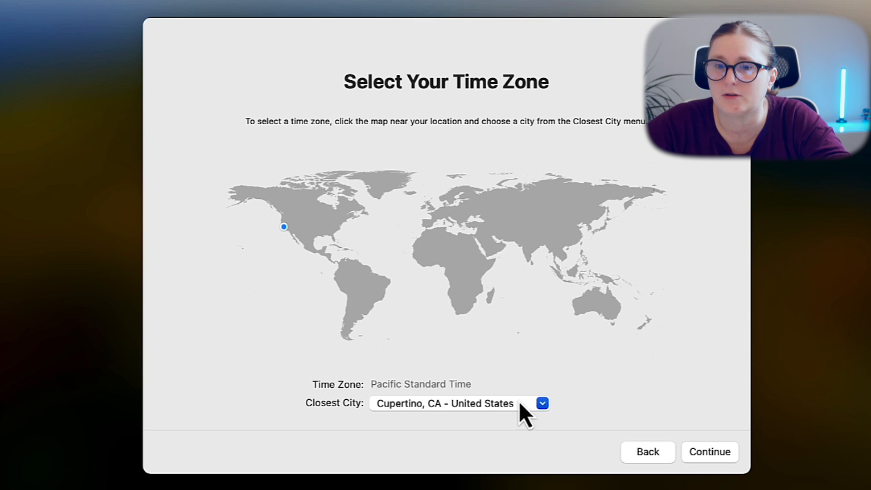
pyautogui.click(445, 403)
pyautogui.write('Warsaw - Poland')
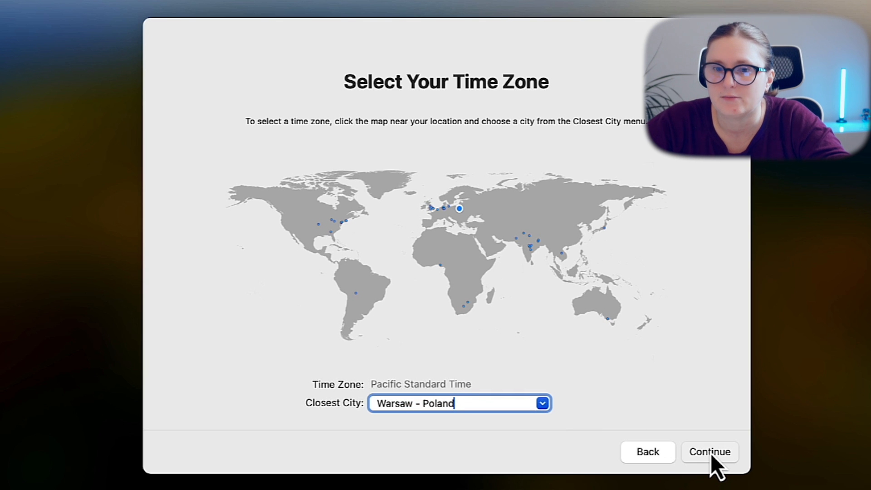
pyautogui.click(709, 452)
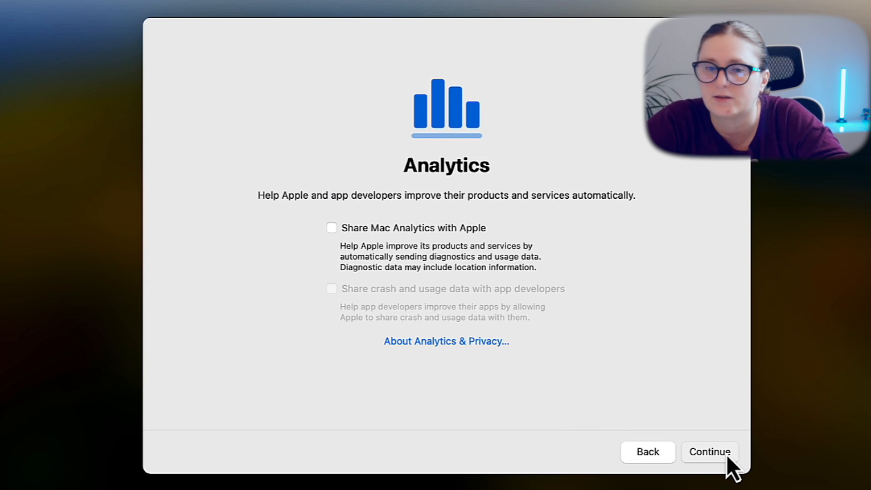
pyautogui.click(710, 453)
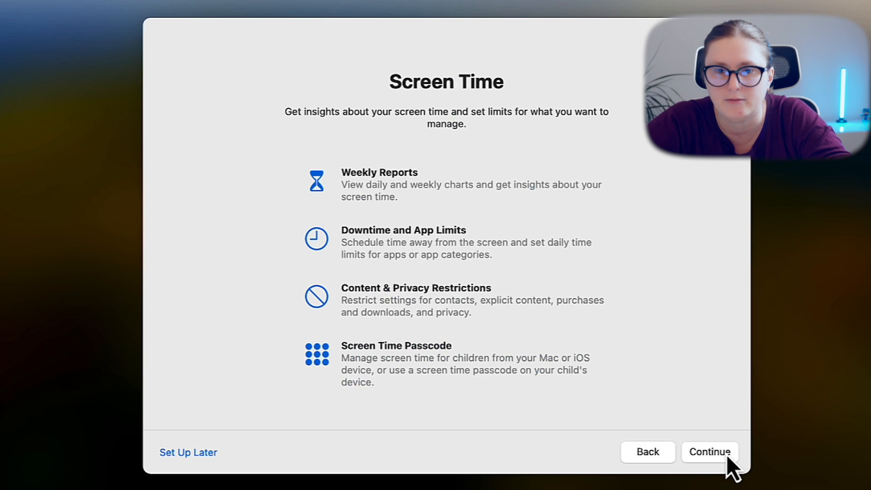
pyautogui.moveTo(399, 425)
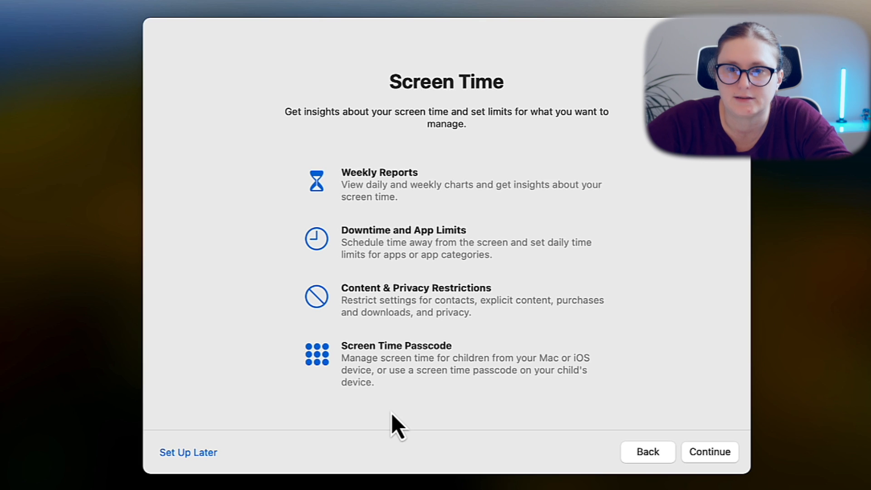
# Step: Pass Screen Time and leave Ask Siri disabled, reaching the appearance choice
pyautogui.click(709, 452)
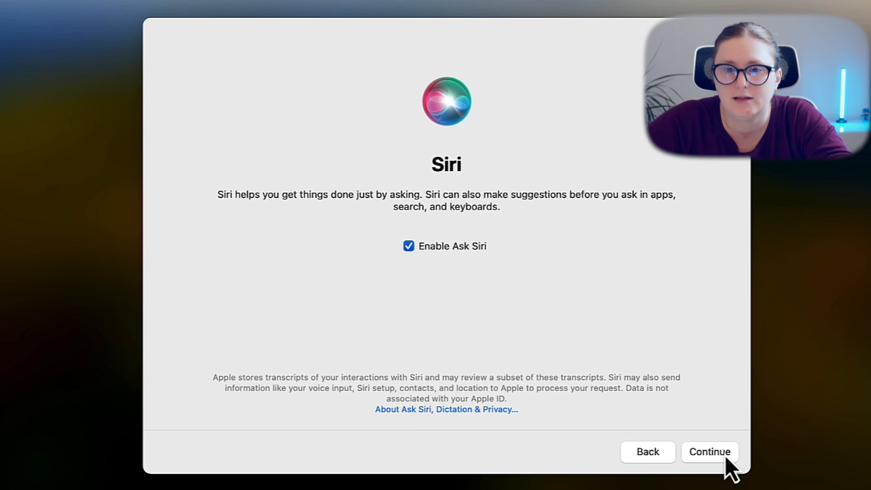
pyautogui.click(710, 452)
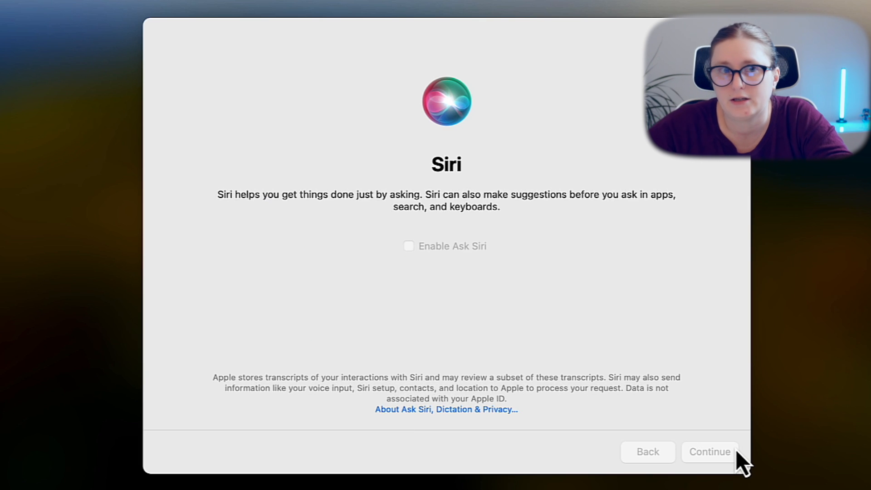
pyautogui.click(710, 452)
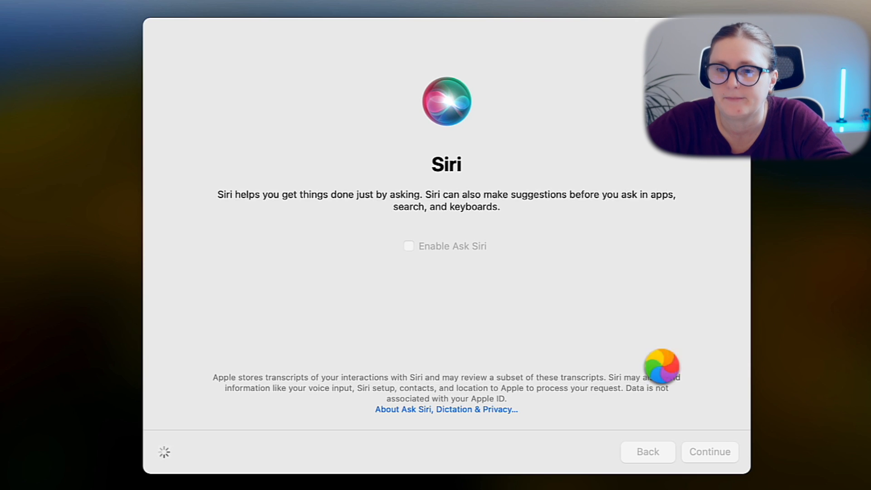
pyautogui.click(709, 452)
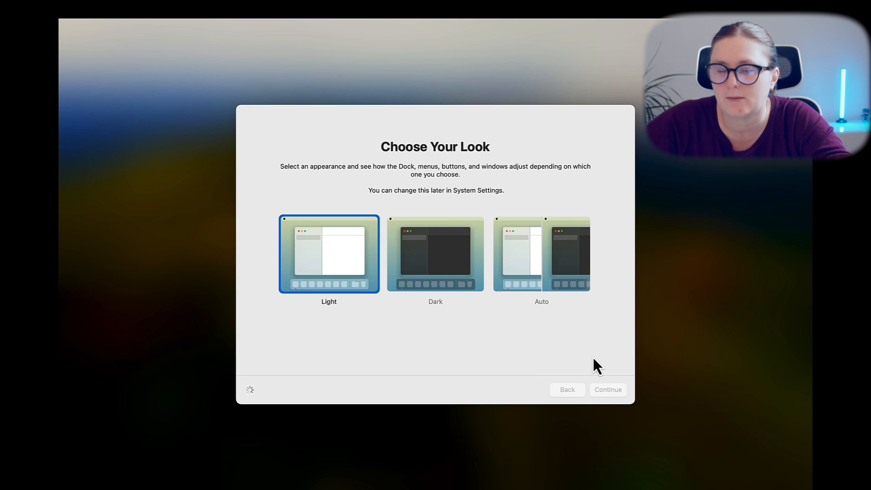
# Step: Finish setup with the Light look and verify Apple M3 Pro (Virtual), 8 GB, Sonoma 14.1.1 in About This Mac
pyautogui.click(607, 390)
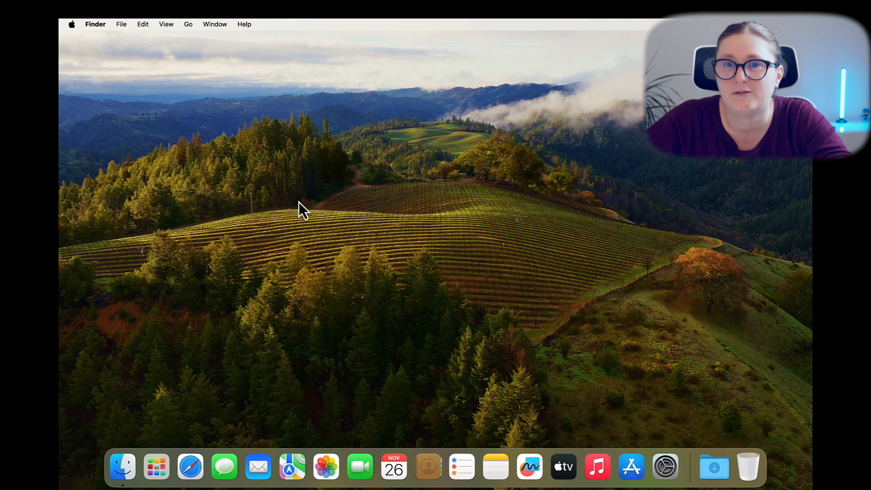
pyautogui.moveTo(78, 60)
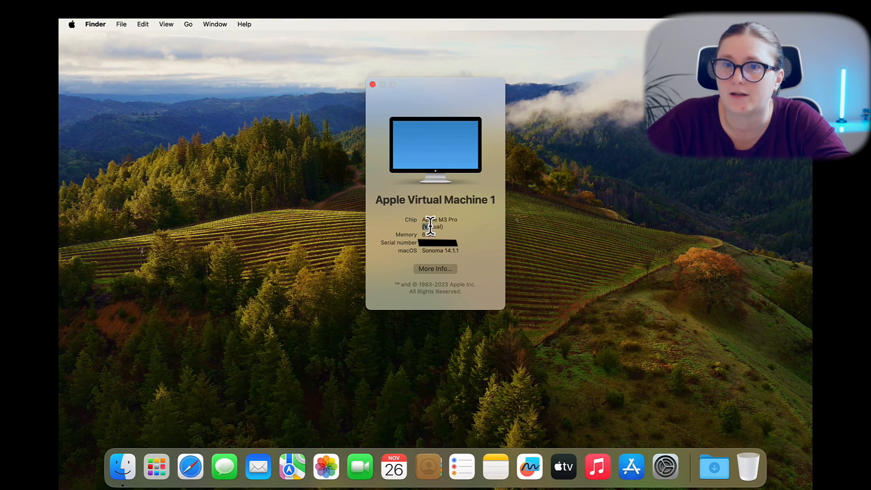
pyautogui.doubleClick(432, 226)
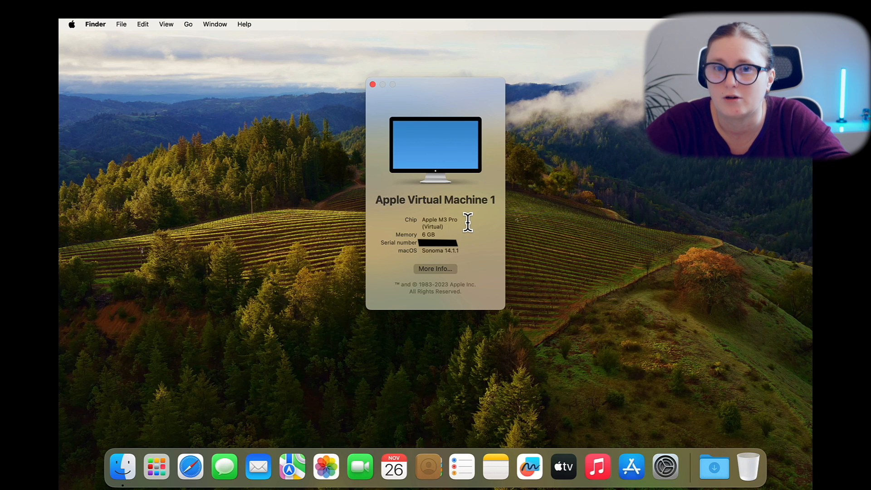
pyautogui.click(70, 23)
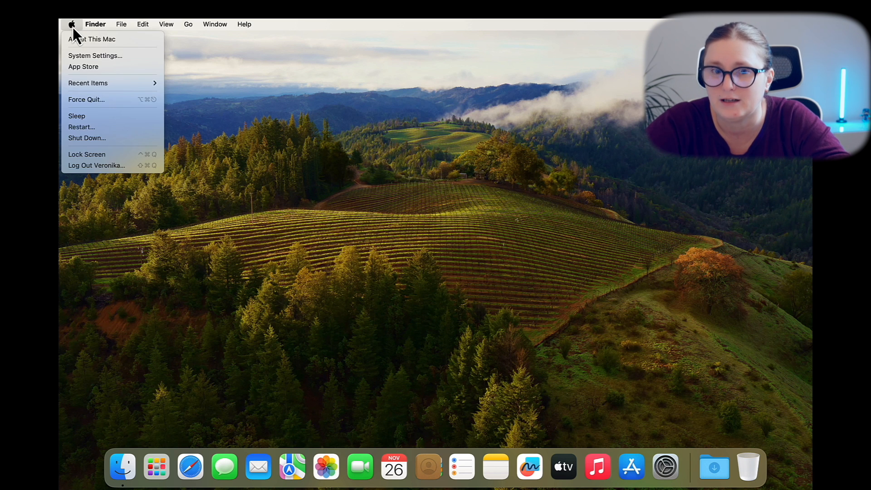
# Step: Shut down the virtual Mac so the UTM library shows it Stopped
pyautogui.click(87, 138)
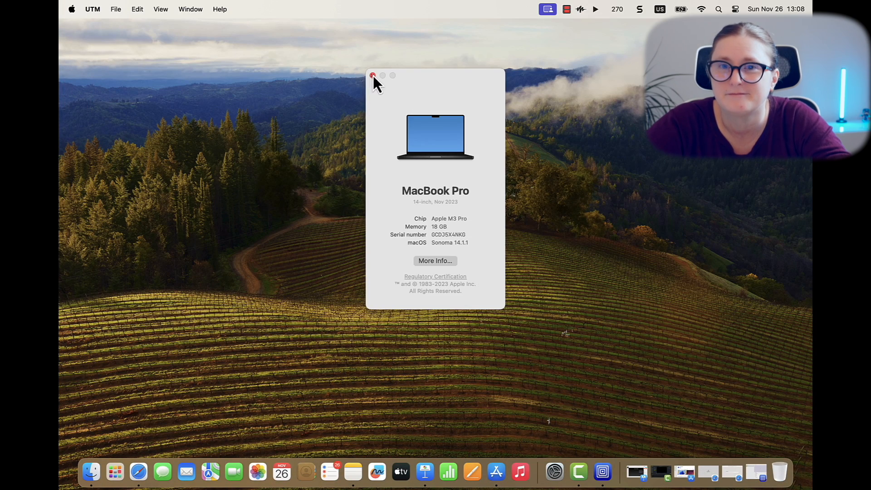
pyautogui.click(372, 75)
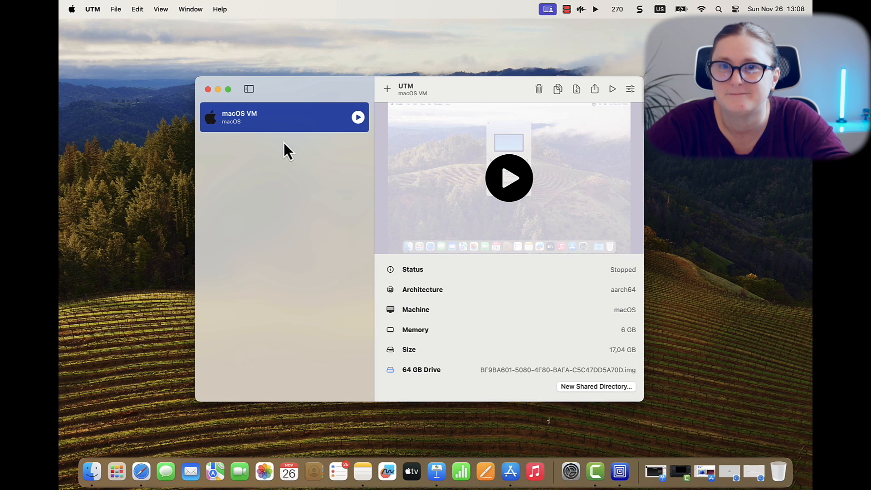